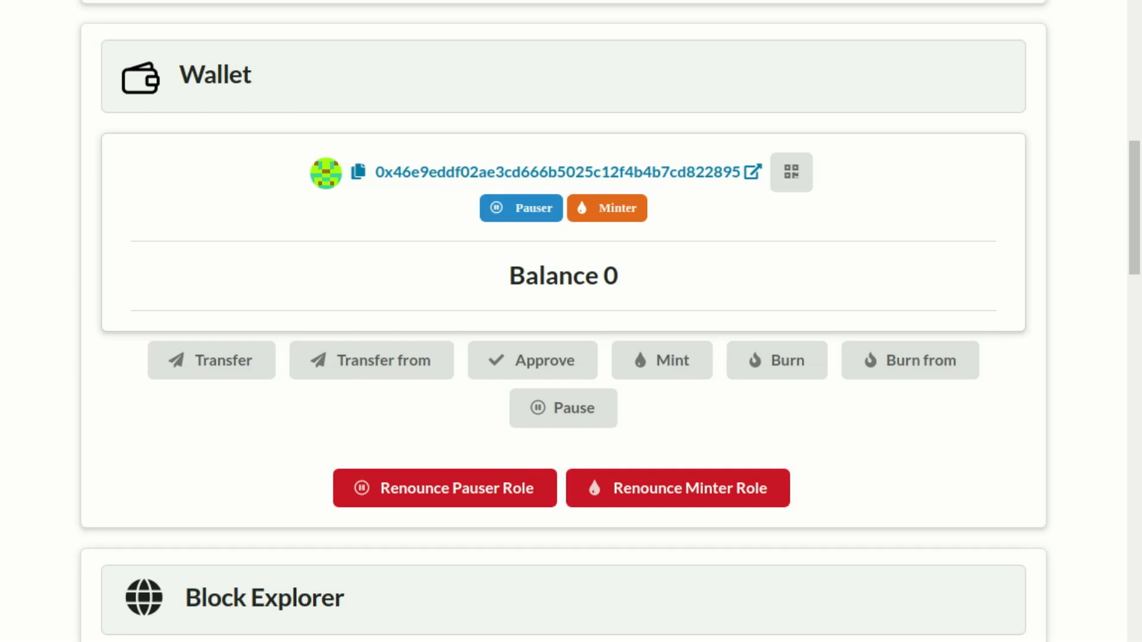
mouse_move(603, 283)
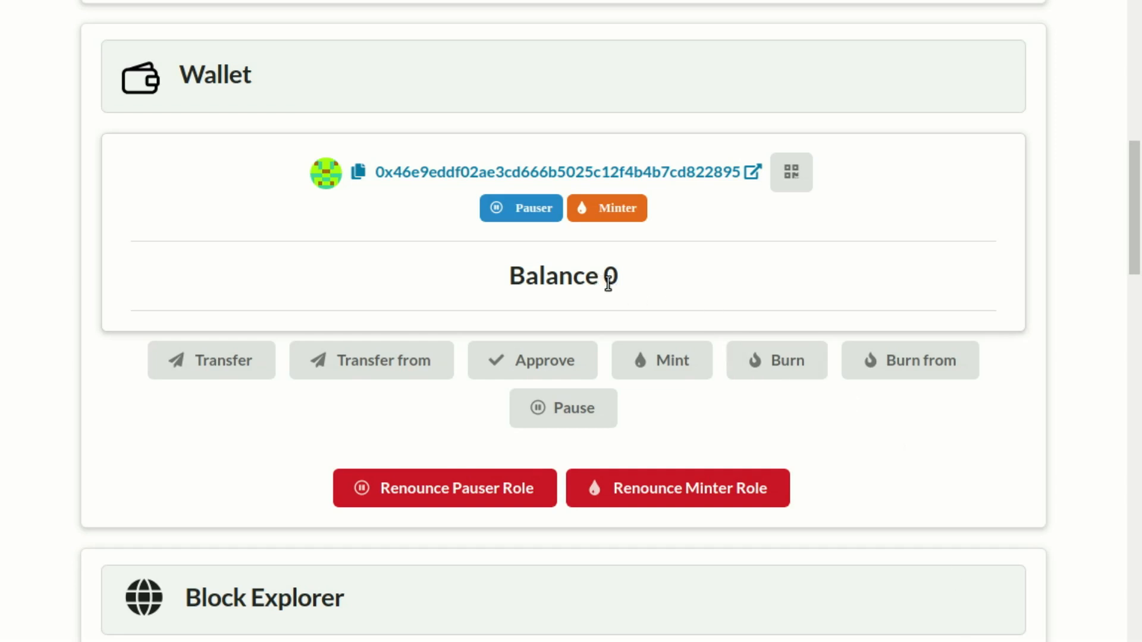
mouse_move(675, 295)
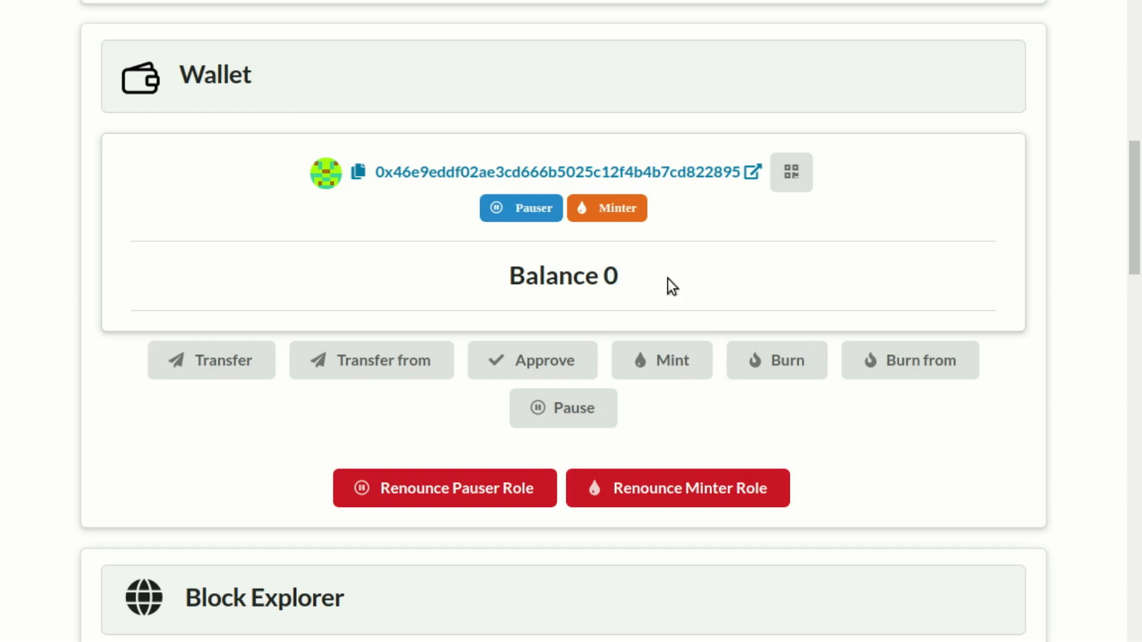
mouse_move(473, 301)
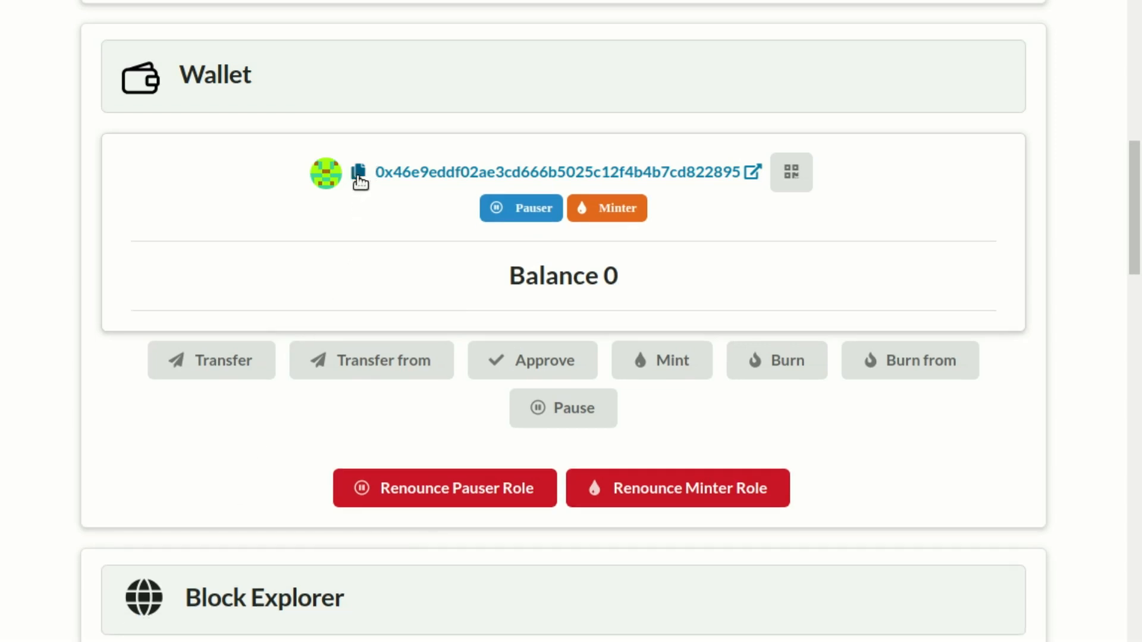
mouse_move(662, 360)
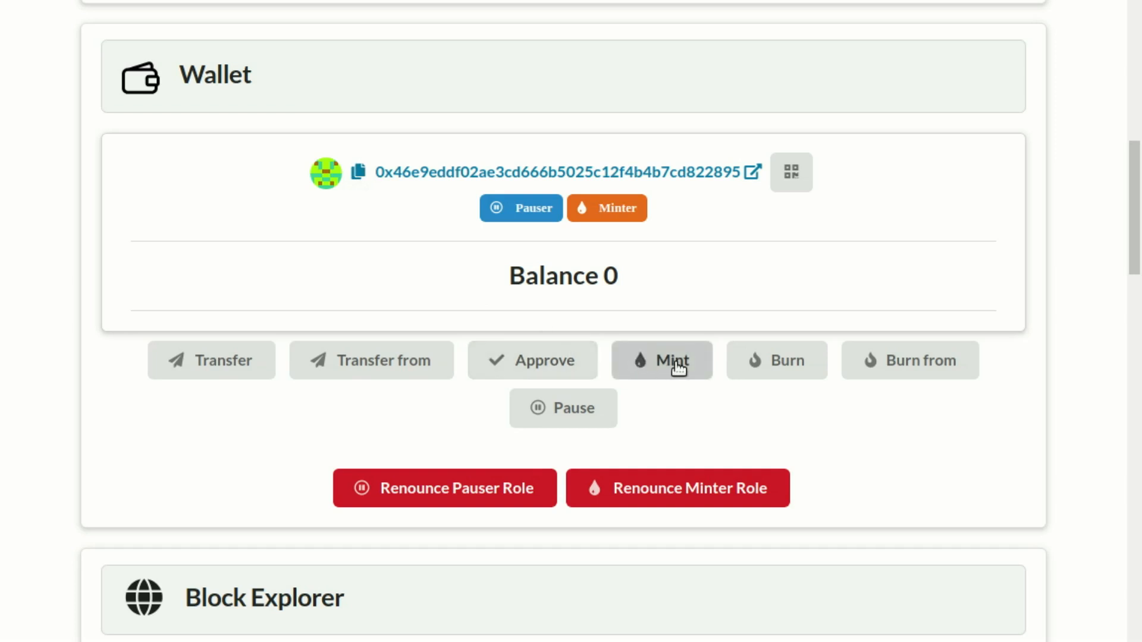
Mint 5000 tokens to the prefilled wallet address, reaching the confirmation prompt.
click(661, 360)
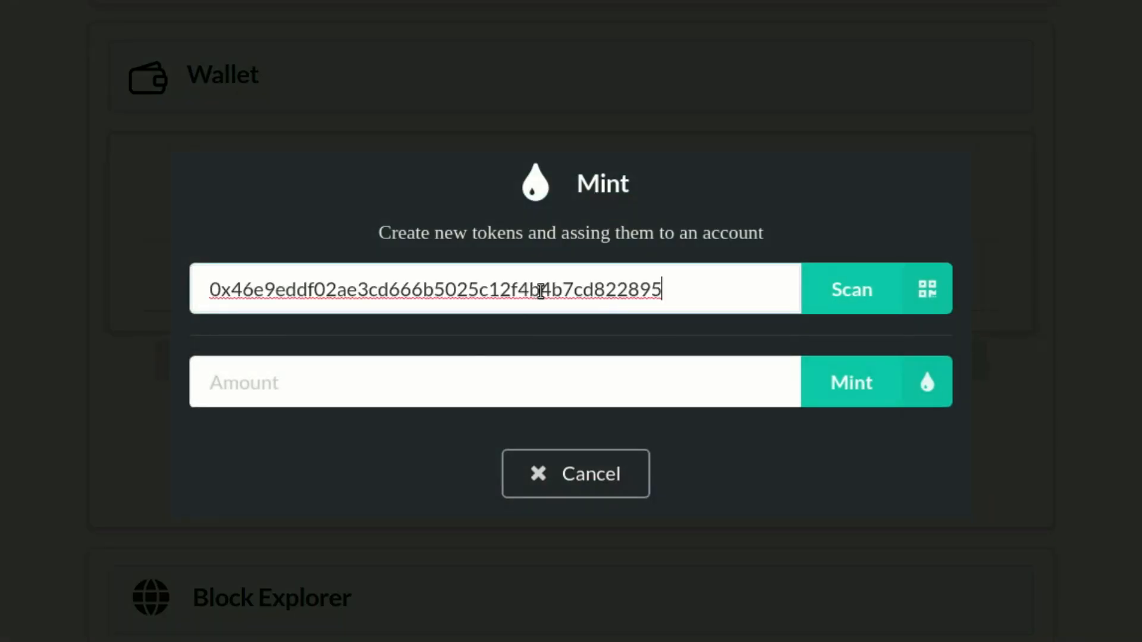
text(5000)
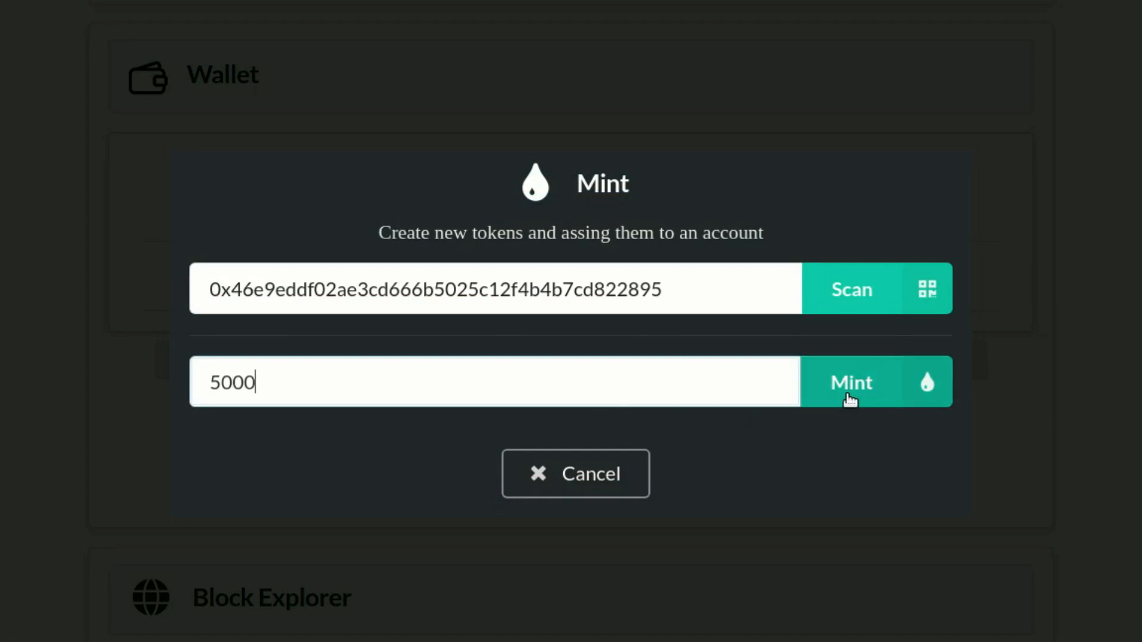
click(850, 381)
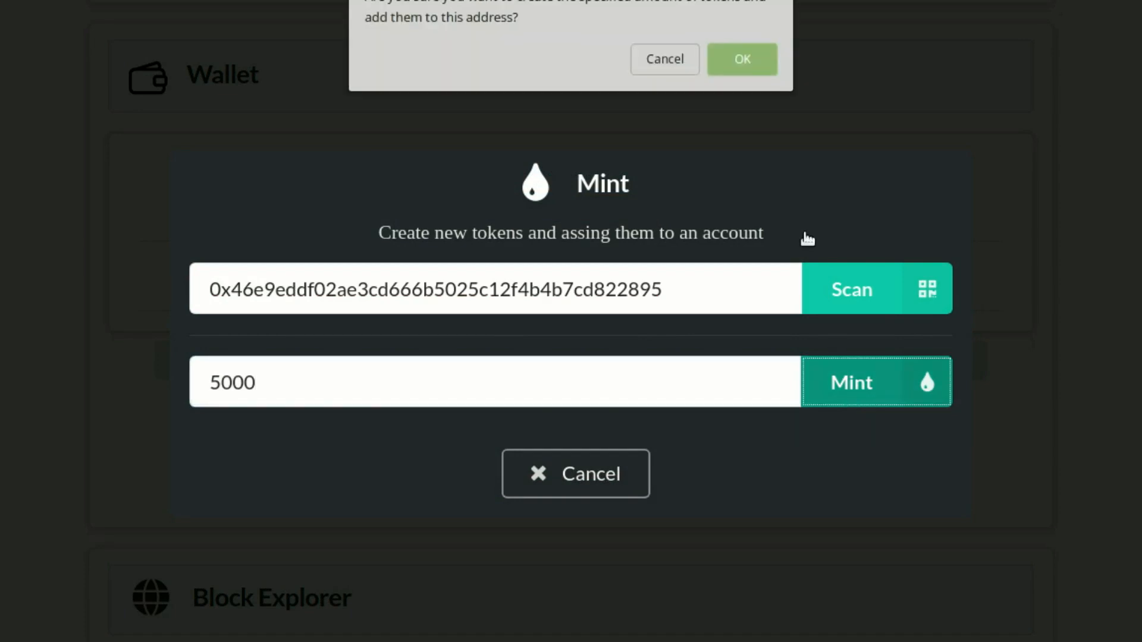
Accept the prompt and confirm the transaction in MetaMask so the balance reads 5,000.
click(741, 60)
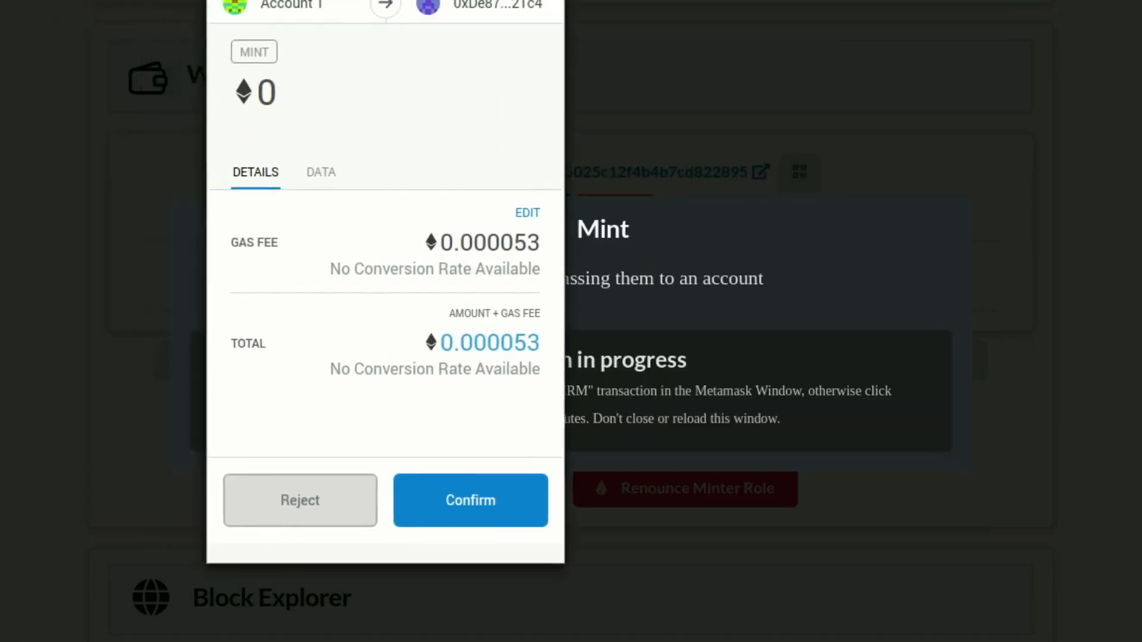
click(470, 501)
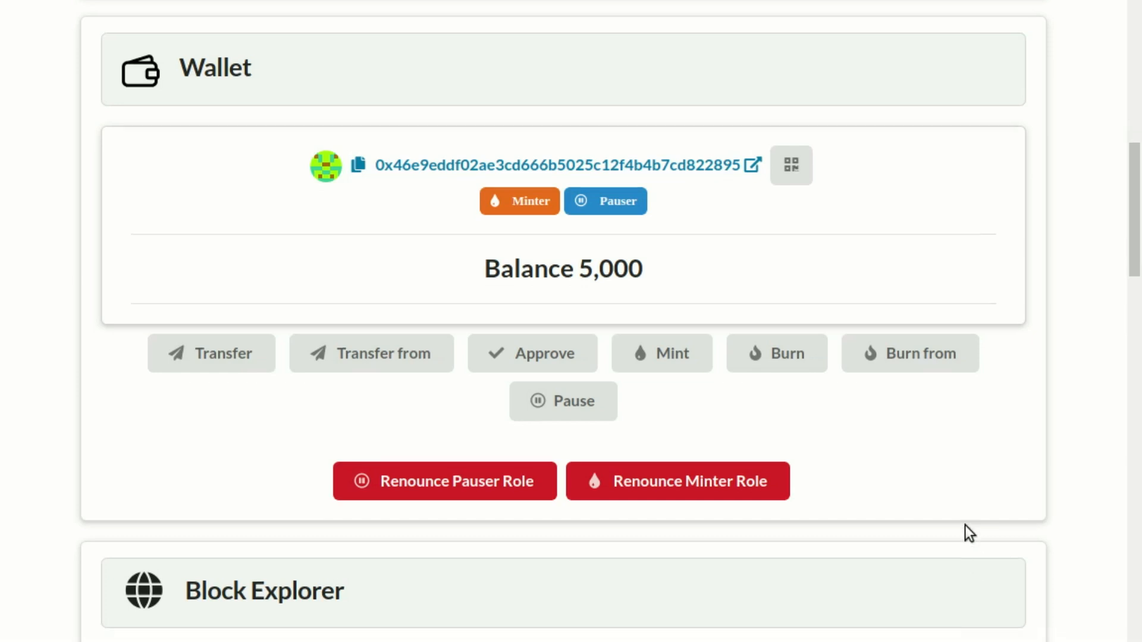
scroll(down, 3)
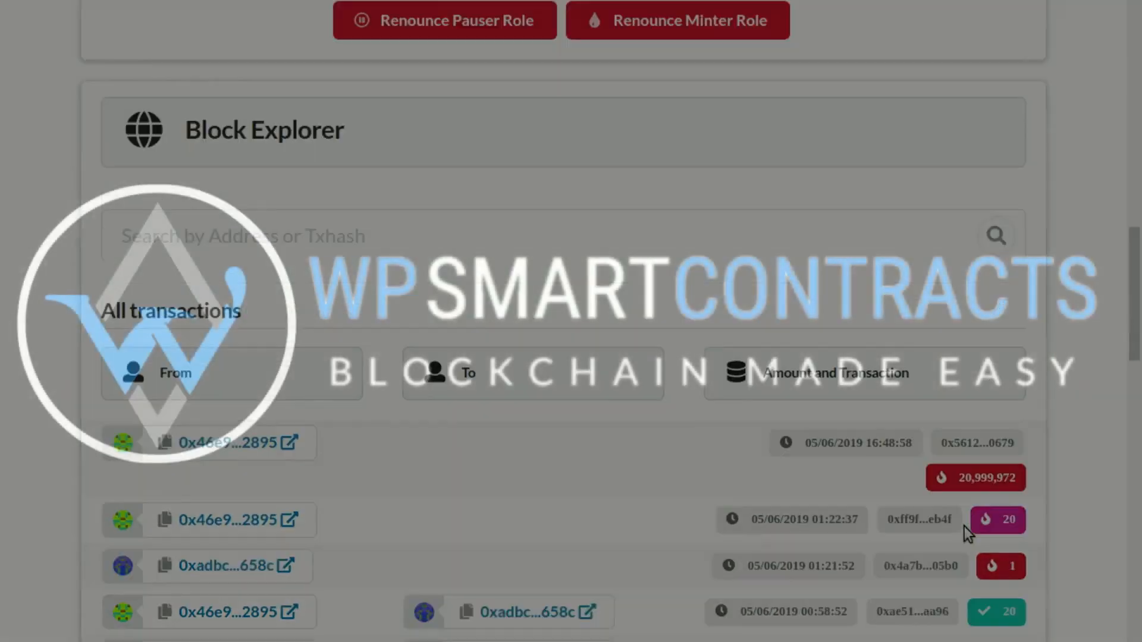